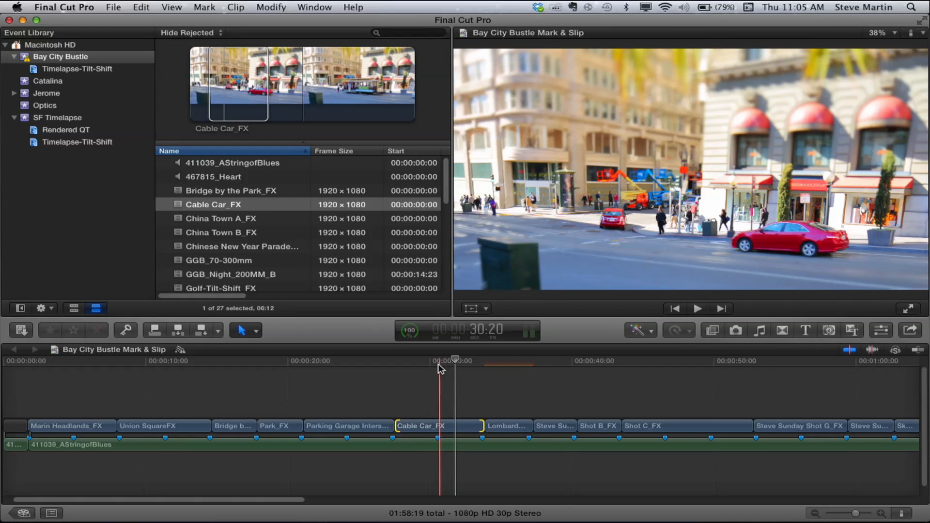
# Step: Scrub the playhead back to 30:17 within the Cable Car_FX clip
pyautogui.moveTo(454, 361); pyautogui.dragTo(429, 361)
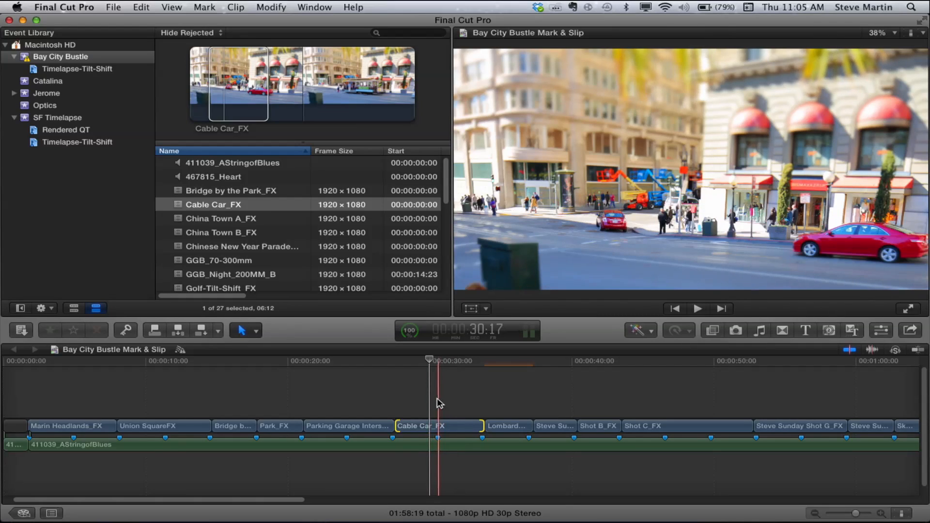